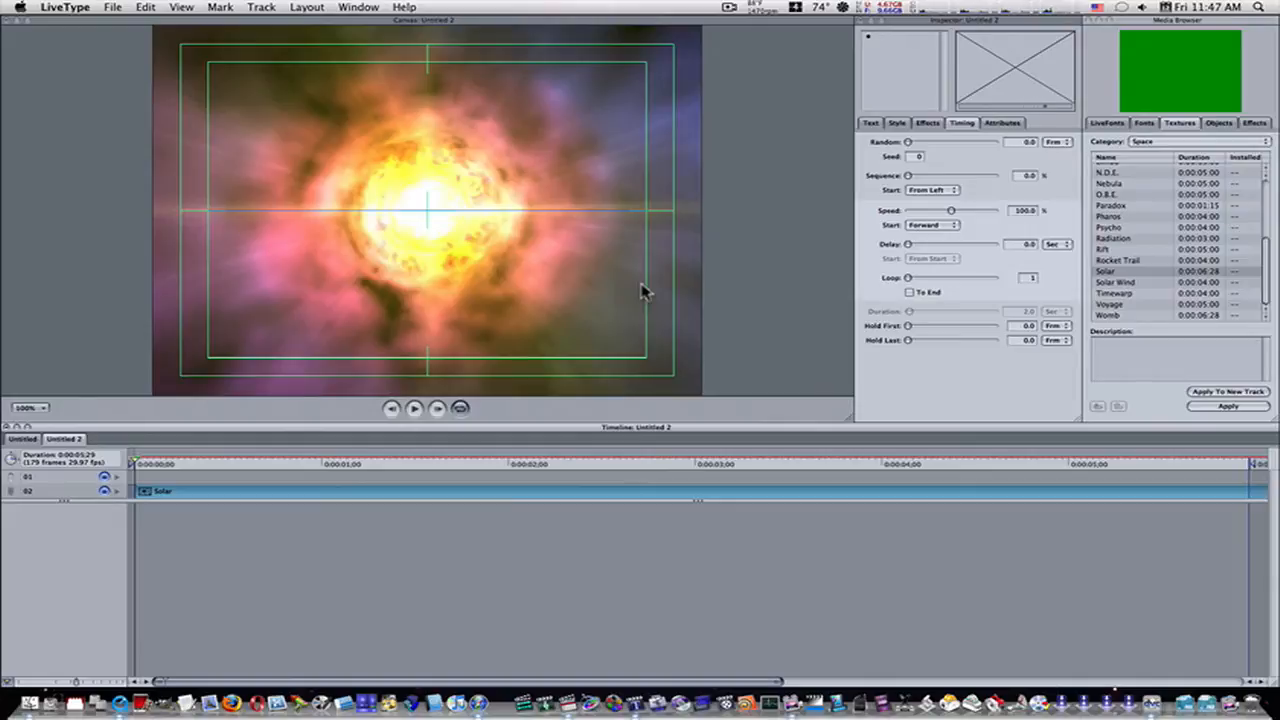
{"action": "mouse_move", "coordinate": [892, 330]}
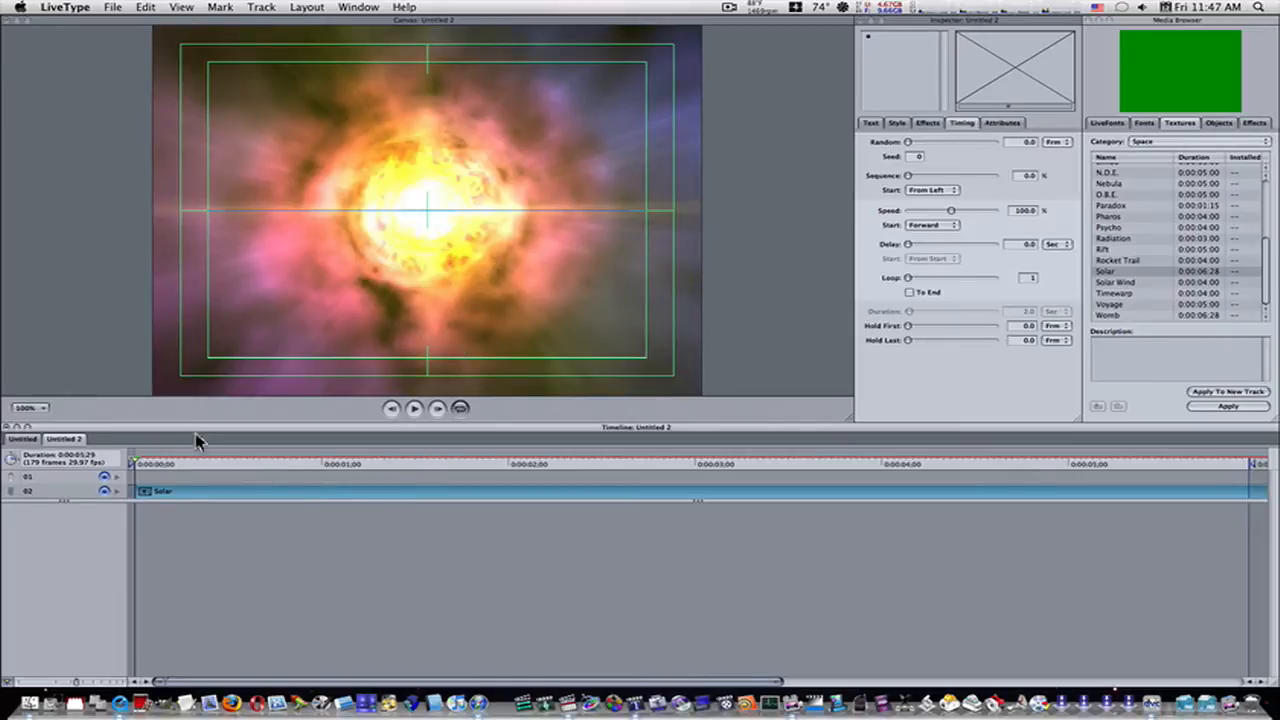
{"action": "mouse_move", "coordinate": [56, 476]}
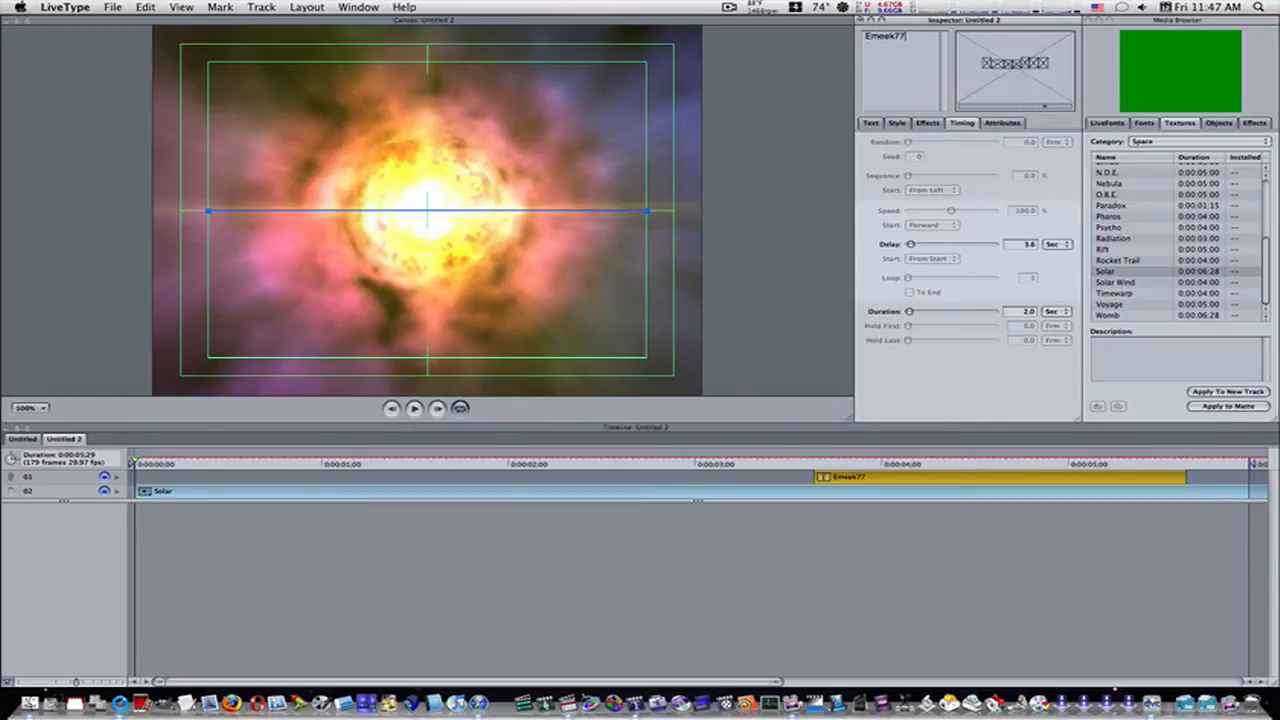
Move the Emeek77 clip to 0:00 so the title shows over the Solar background.
{"action": "left_click_drag", "start_coordinate": [1000, 476], "coordinate": [664, 476]}
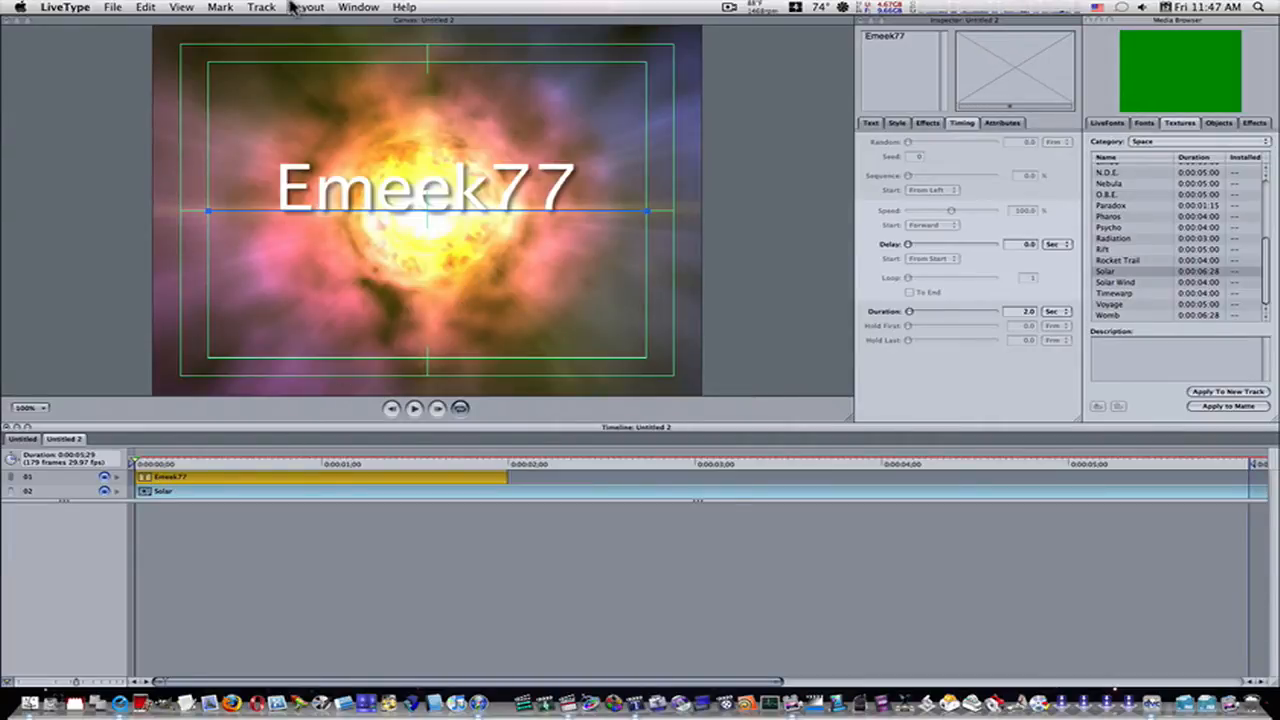
Add New Effect 1 to the Emeek77 track and stretch it to span the title's length.
{"action": "left_click", "coordinate": [266, 8]}
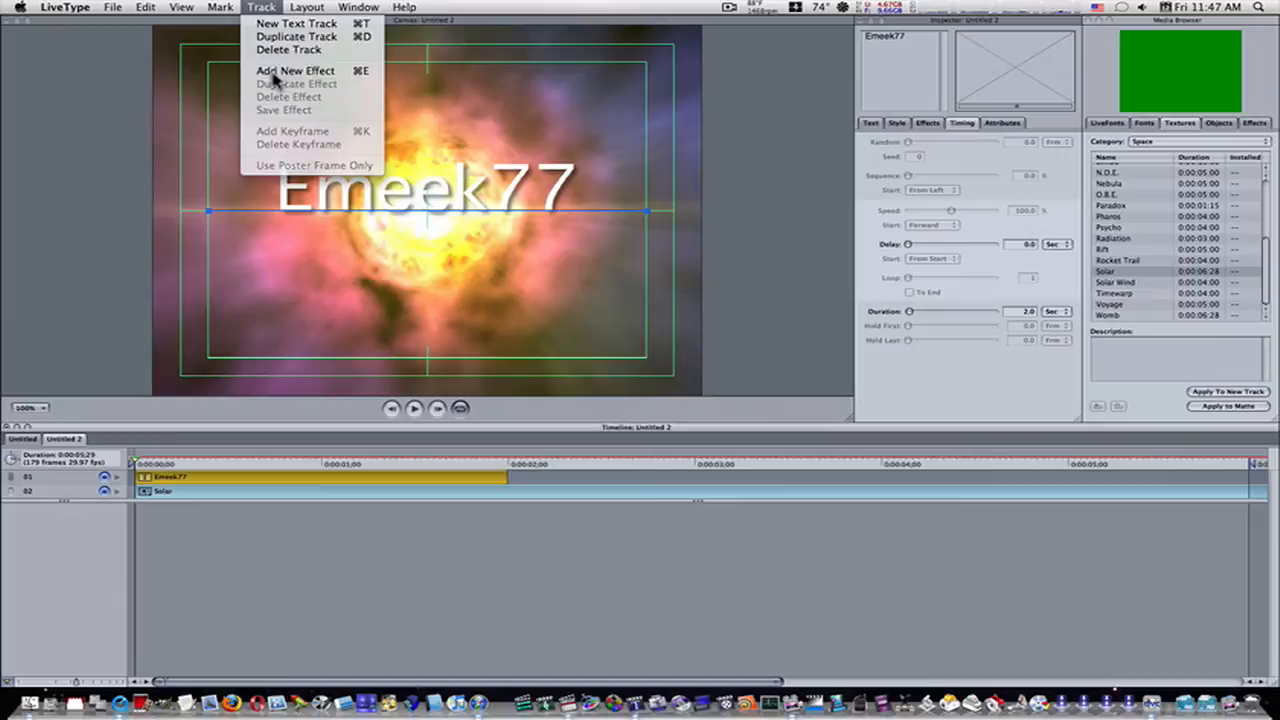
{"action": "left_click", "coordinate": [290, 70]}
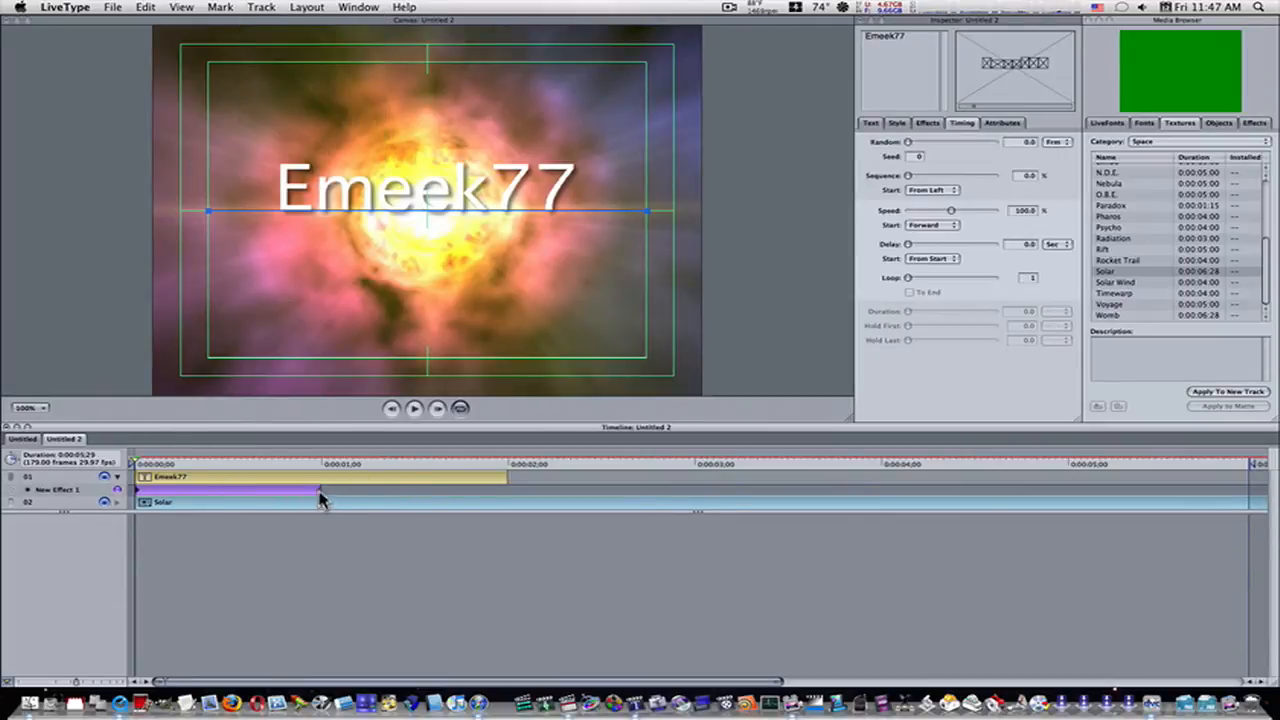
{"action": "left_click_drag", "start_coordinate": [320, 490], "coordinate": [500, 490]}
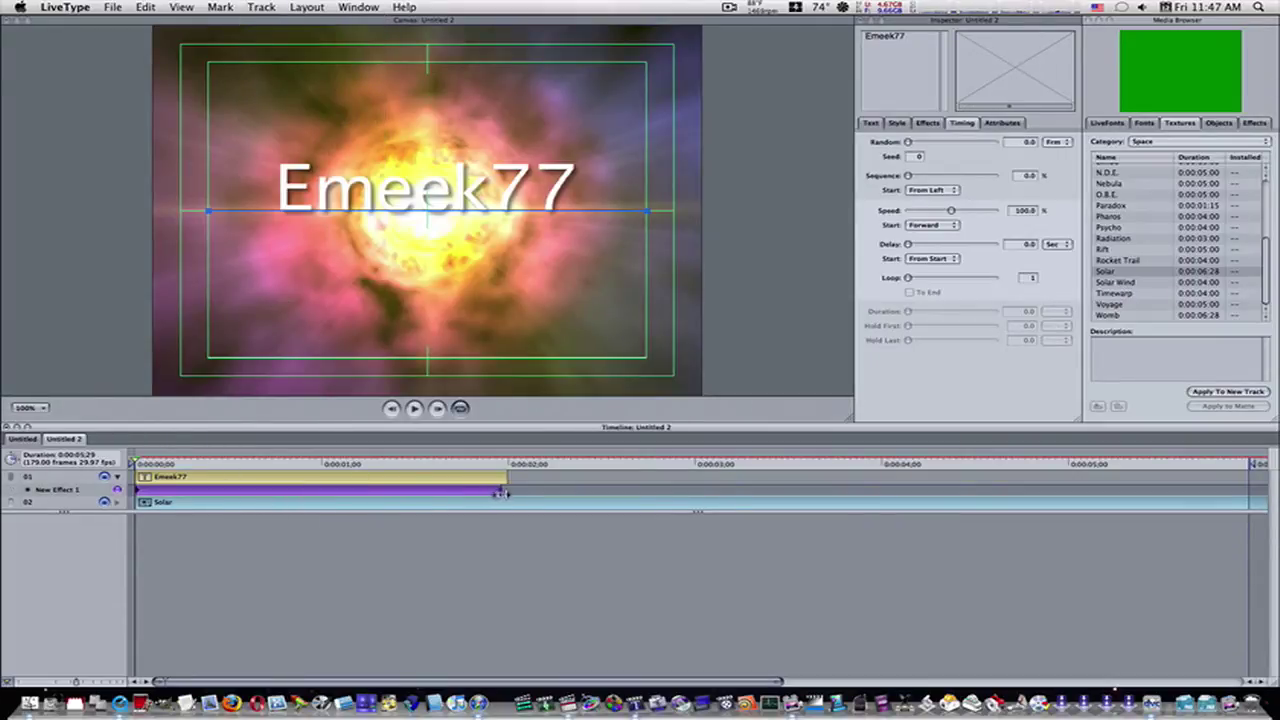
{"action": "left_click_drag", "start_coordinate": [952, 210], "coordinate": [928, 210]}
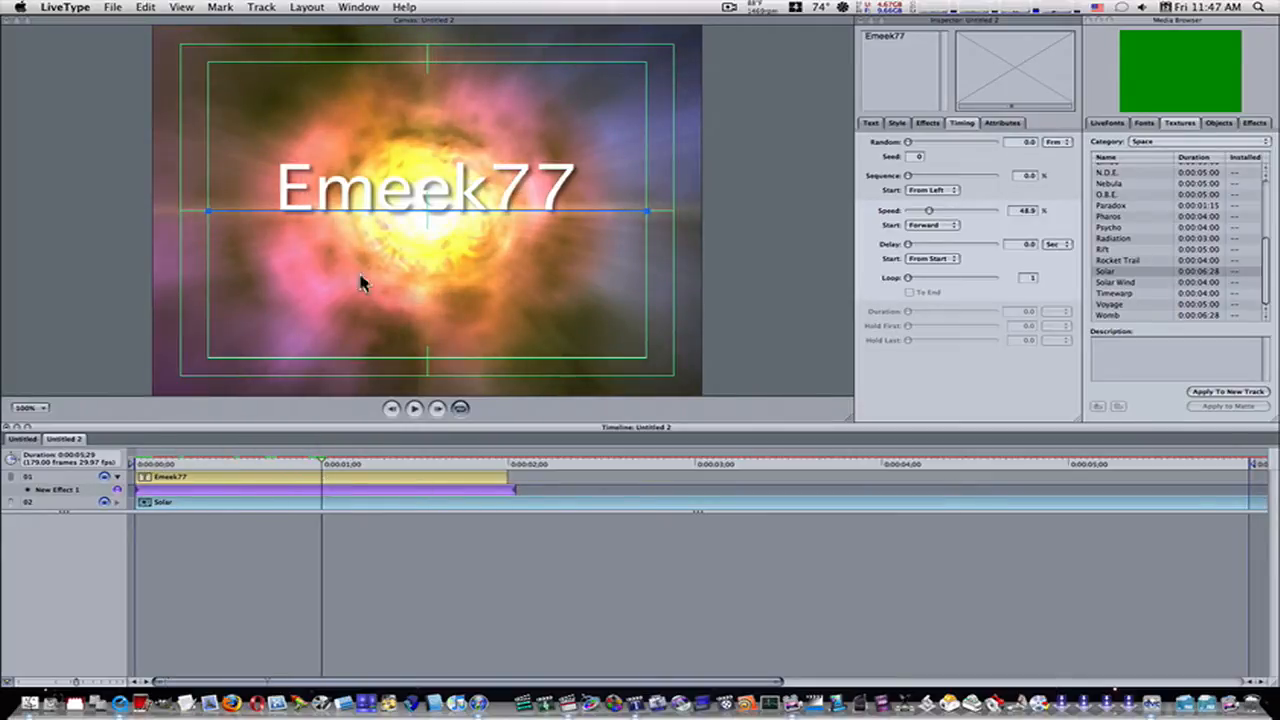
Add a keyframe to New Effect 1 and set the text's Opacity to 0 there.
{"action": "left_click", "coordinate": [256, 8]}
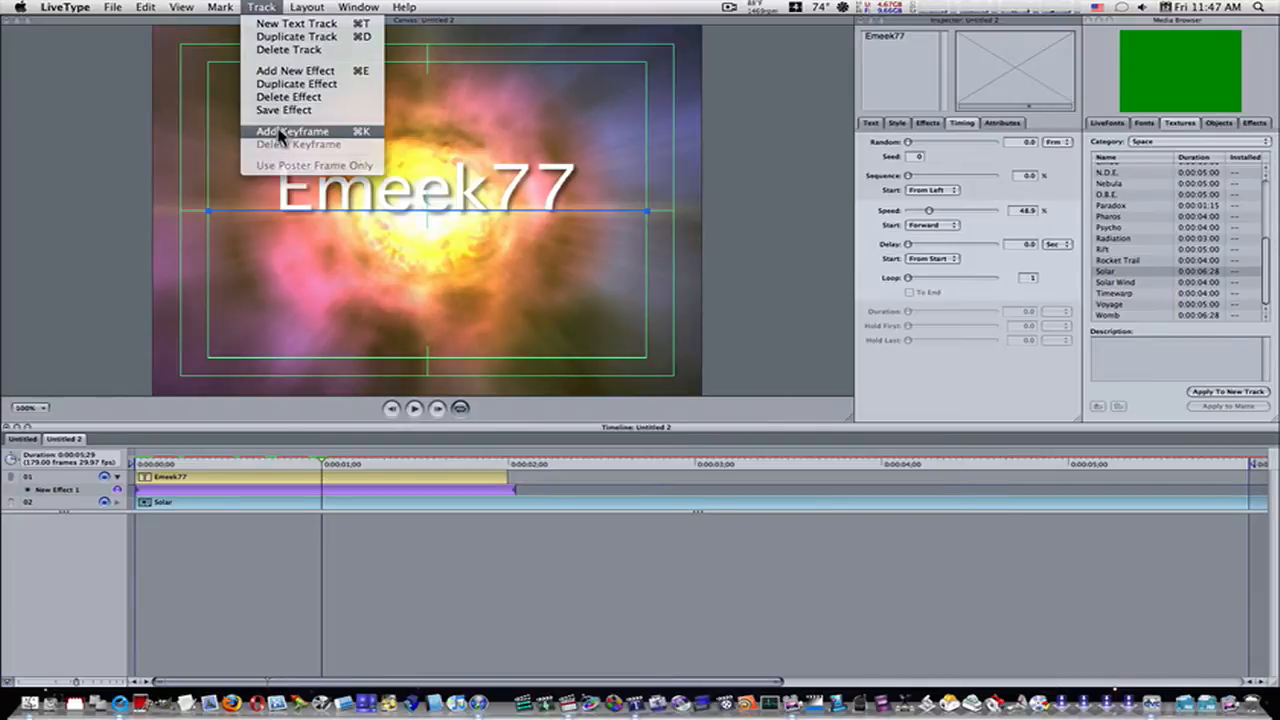
{"action": "left_click", "coordinate": [288, 132]}
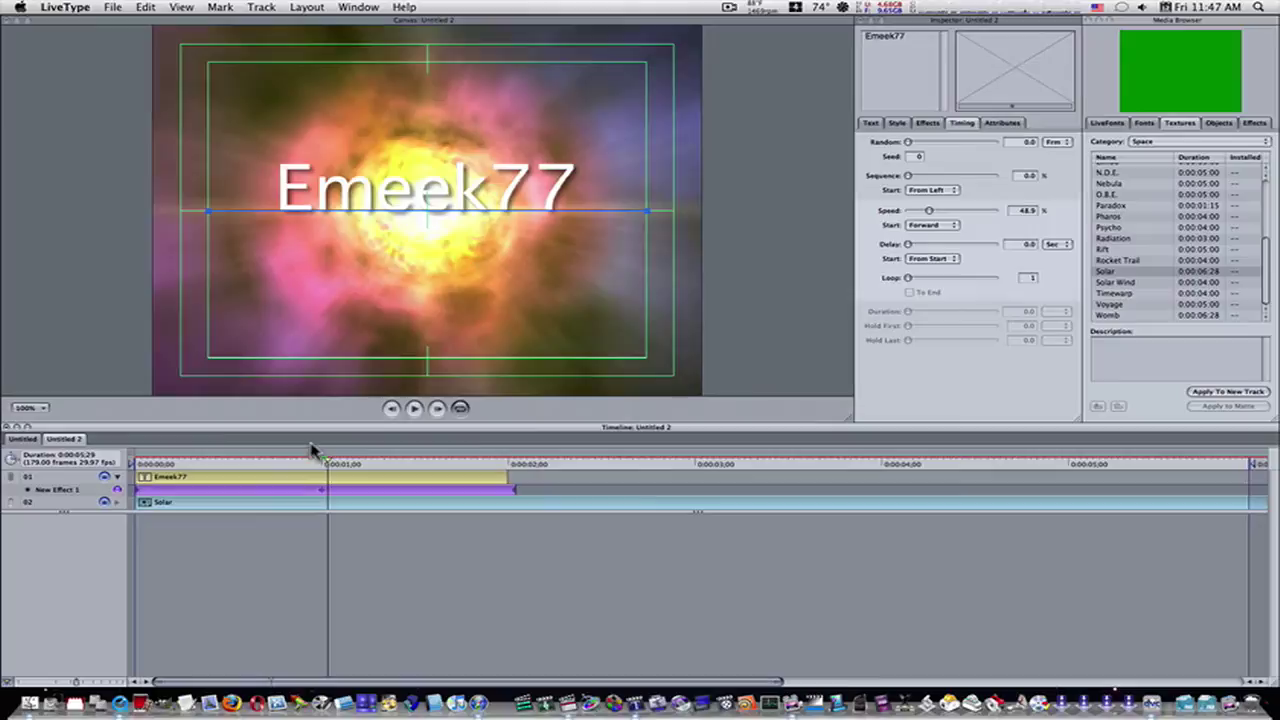
{"action": "left_click", "coordinate": [260, 8]}
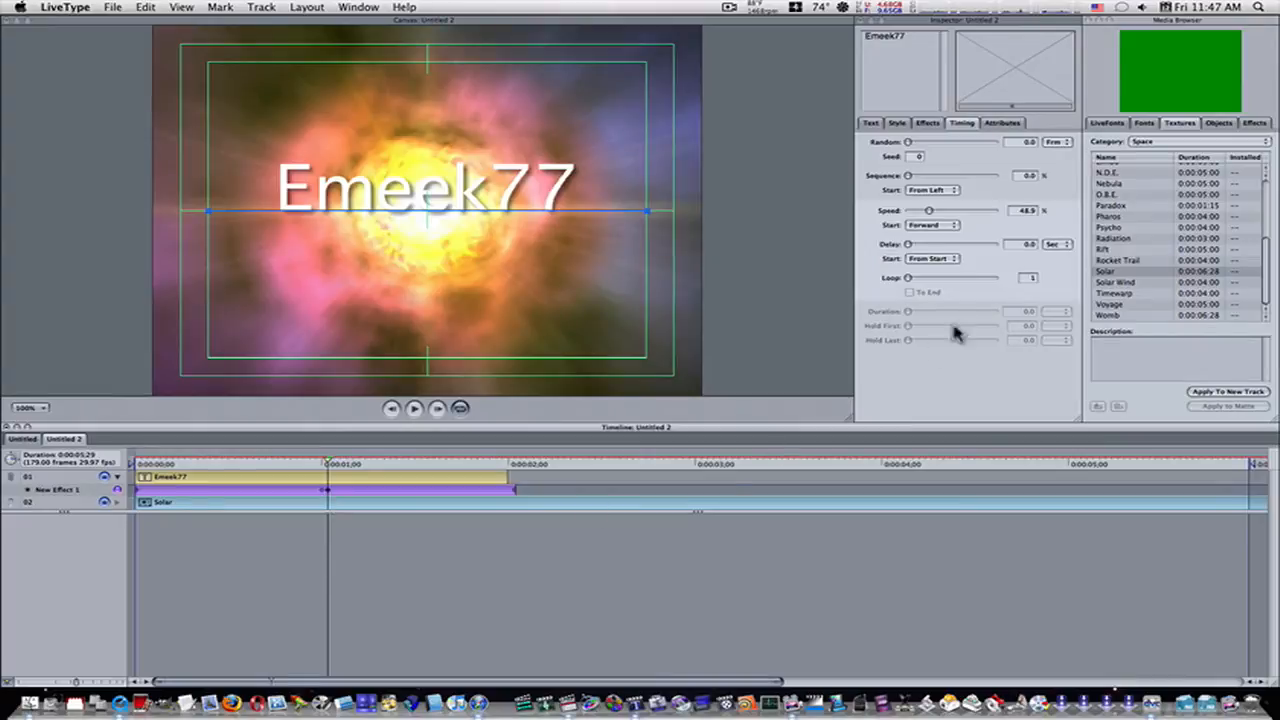
{"action": "left_click", "coordinate": [1002, 122]}
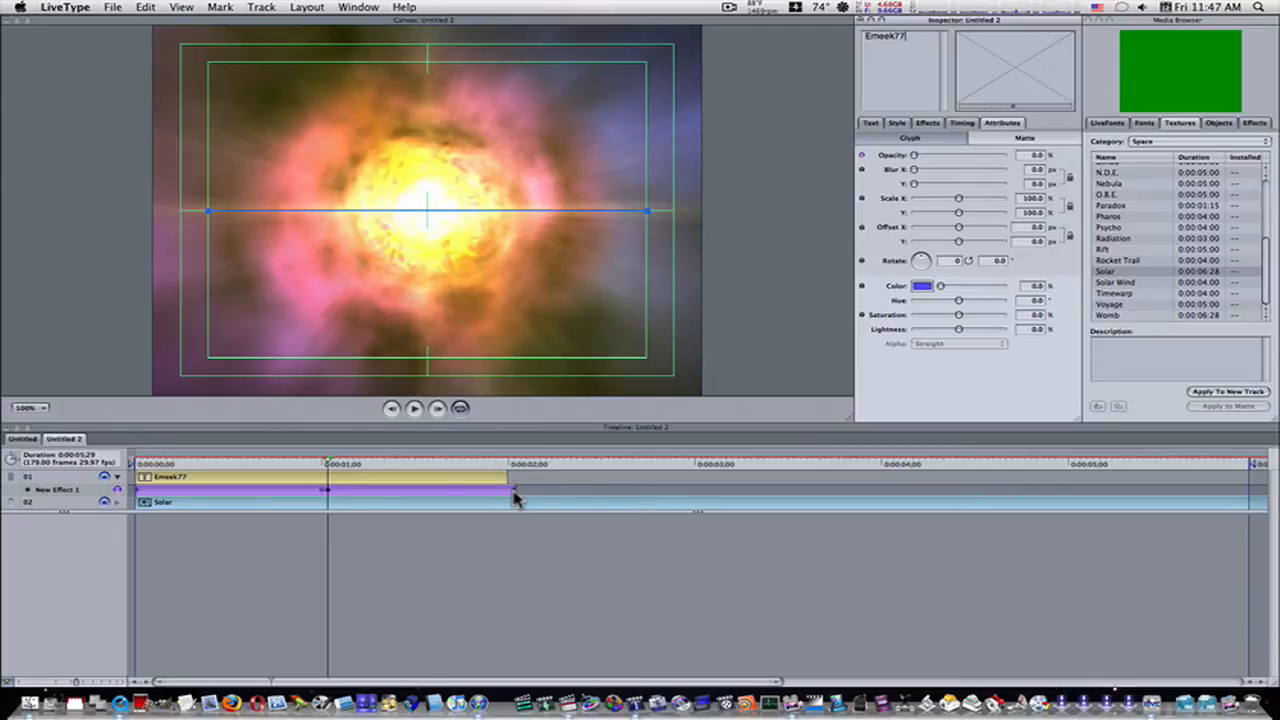
Shorten New Effect 1 to a brief span, bringing its speed to roughly 220 percent.
{"action": "left_click_drag", "start_coordinate": [324, 488], "coordinate": [516, 488]}
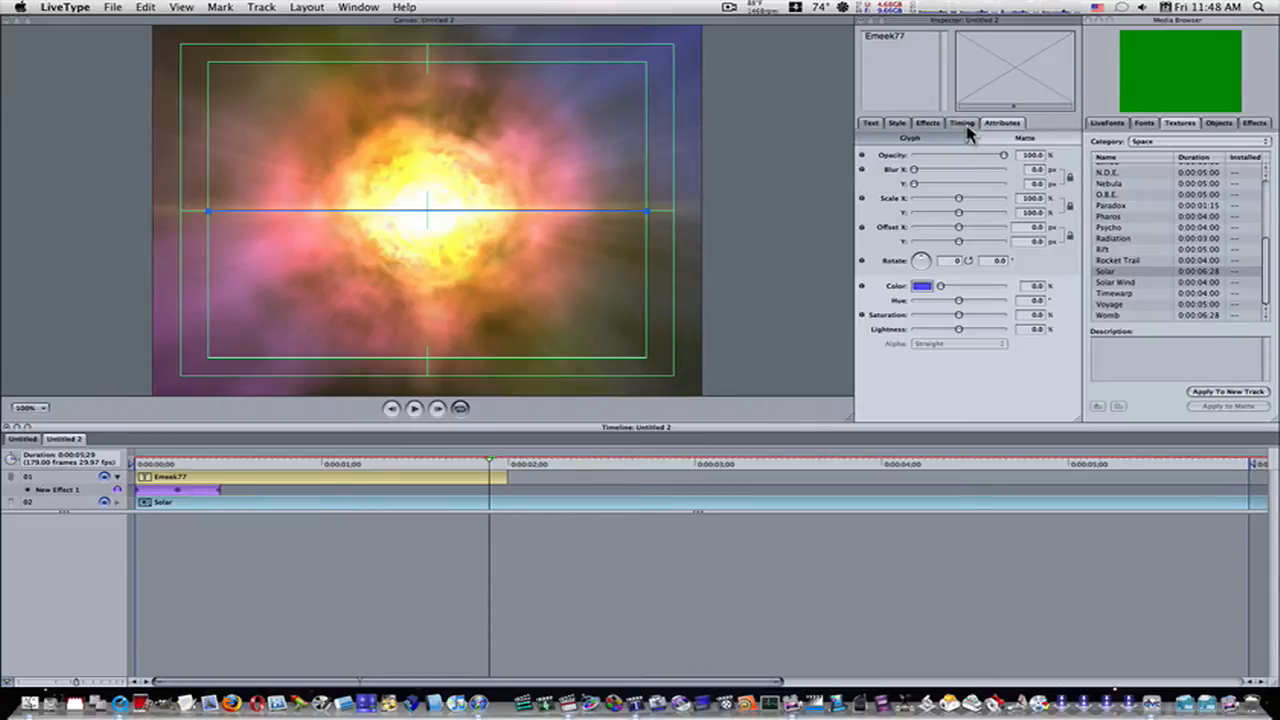
{"action": "left_click", "coordinate": [962, 122]}
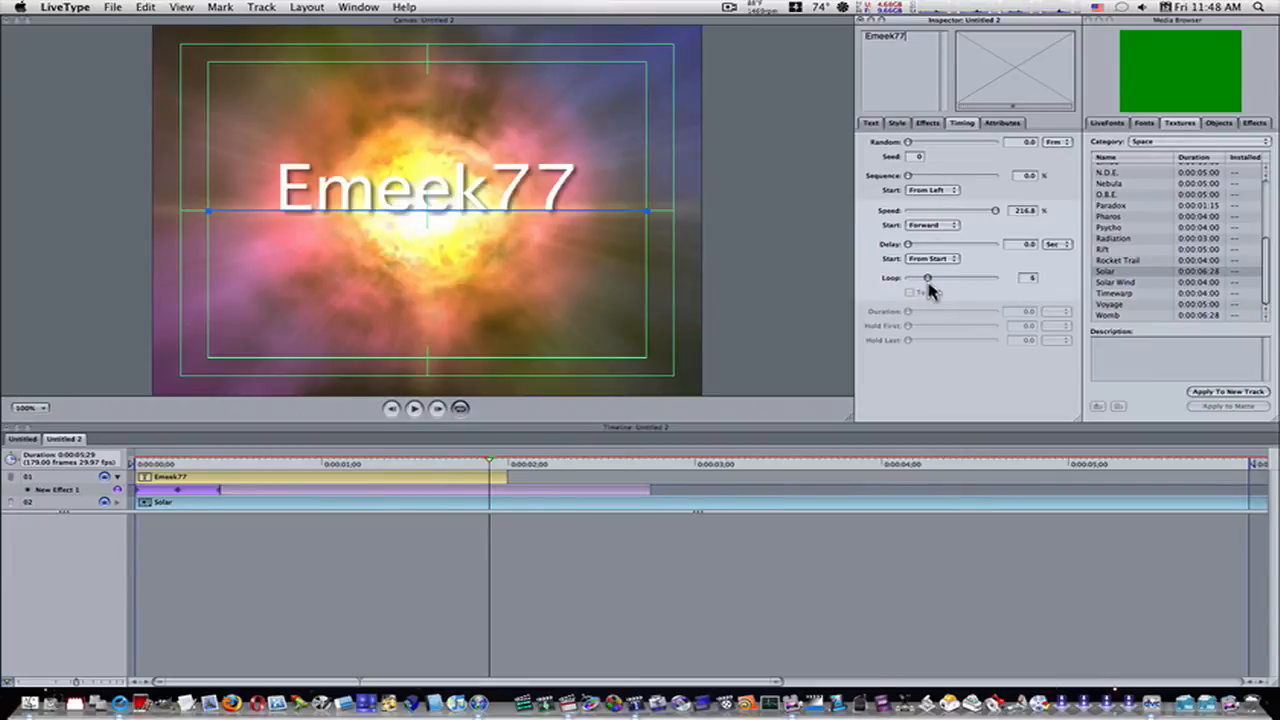
Raise the effect's Loop count, then play and scrub the timeline to preview the blinking Emeek77 text.
{"action": "left_click", "coordinate": [336, 464]}
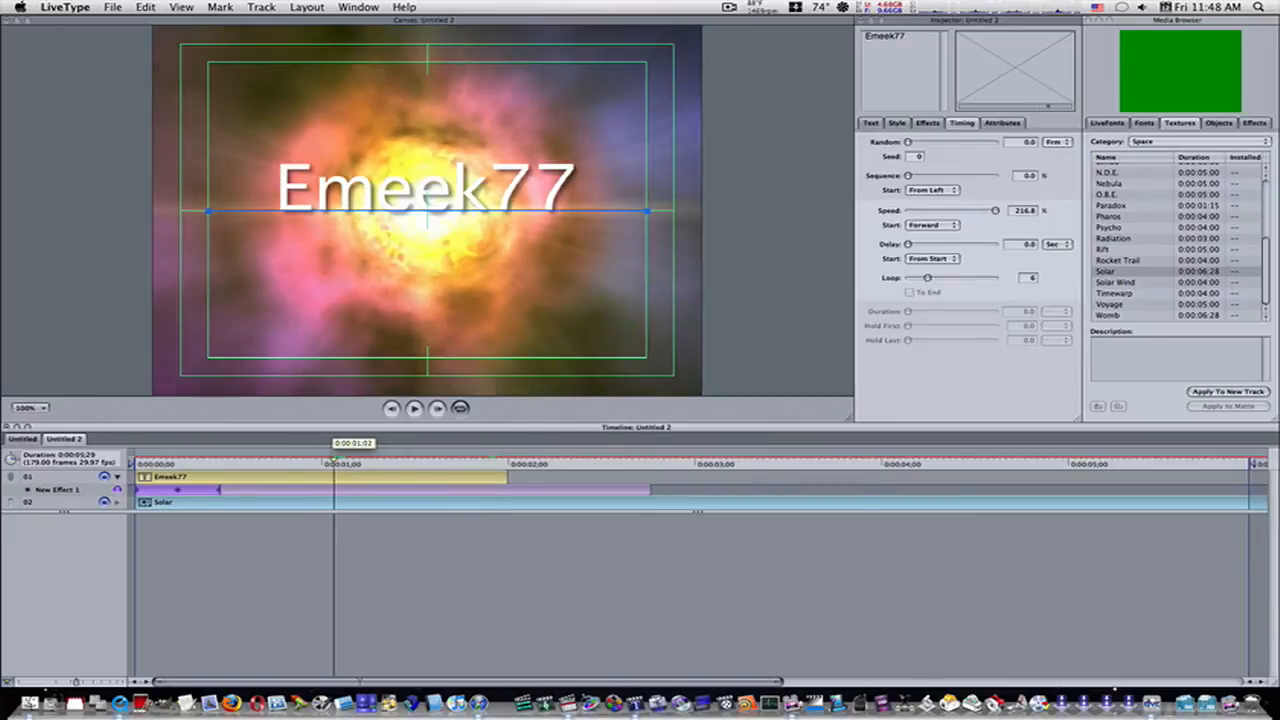
{"action": "left_click", "coordinate": [412, 408]}
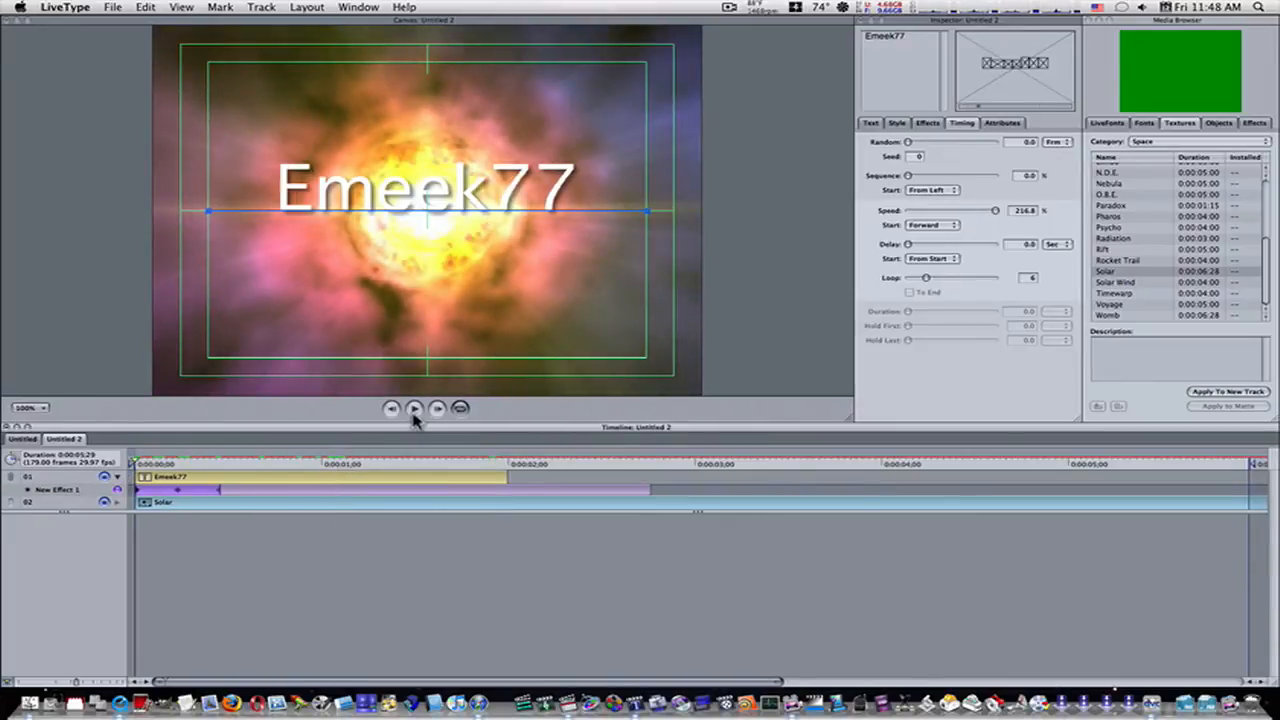
{"action": "left_click", "coordinate": [410, 408]}
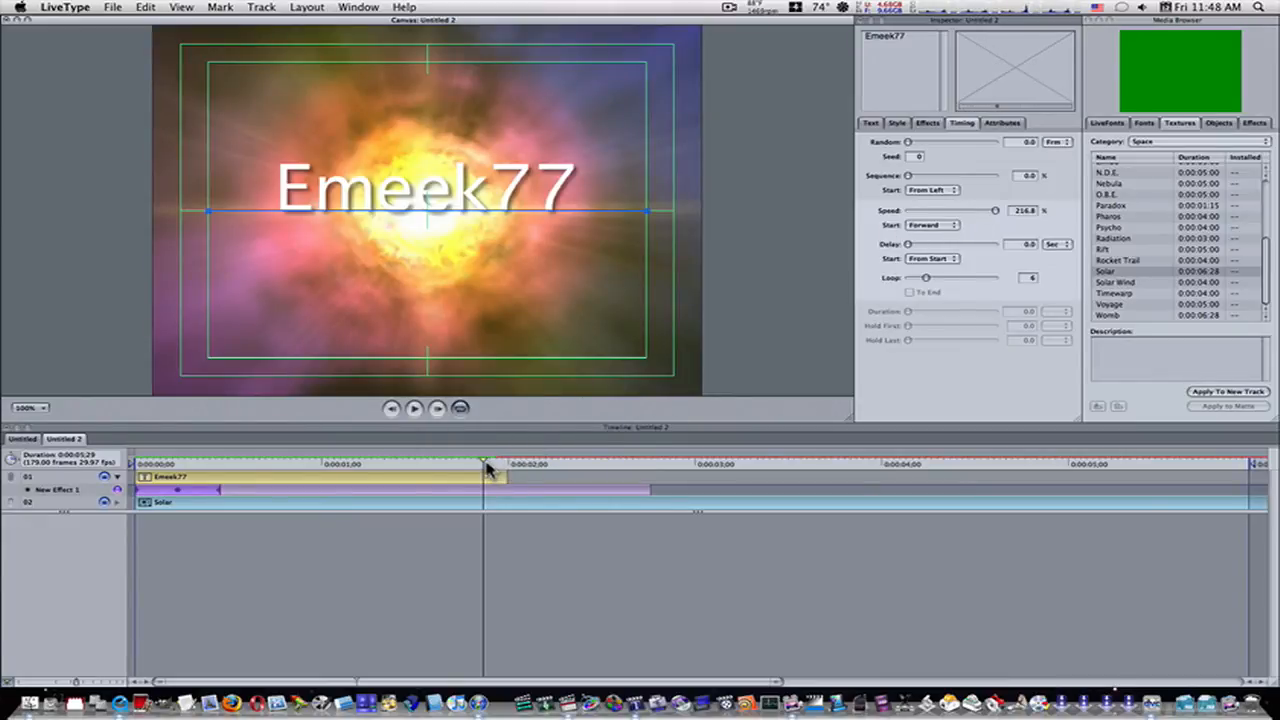
{"action": "left_click_drag", "start_coordinate": [484, 464], "coordinate": [502, 464]}
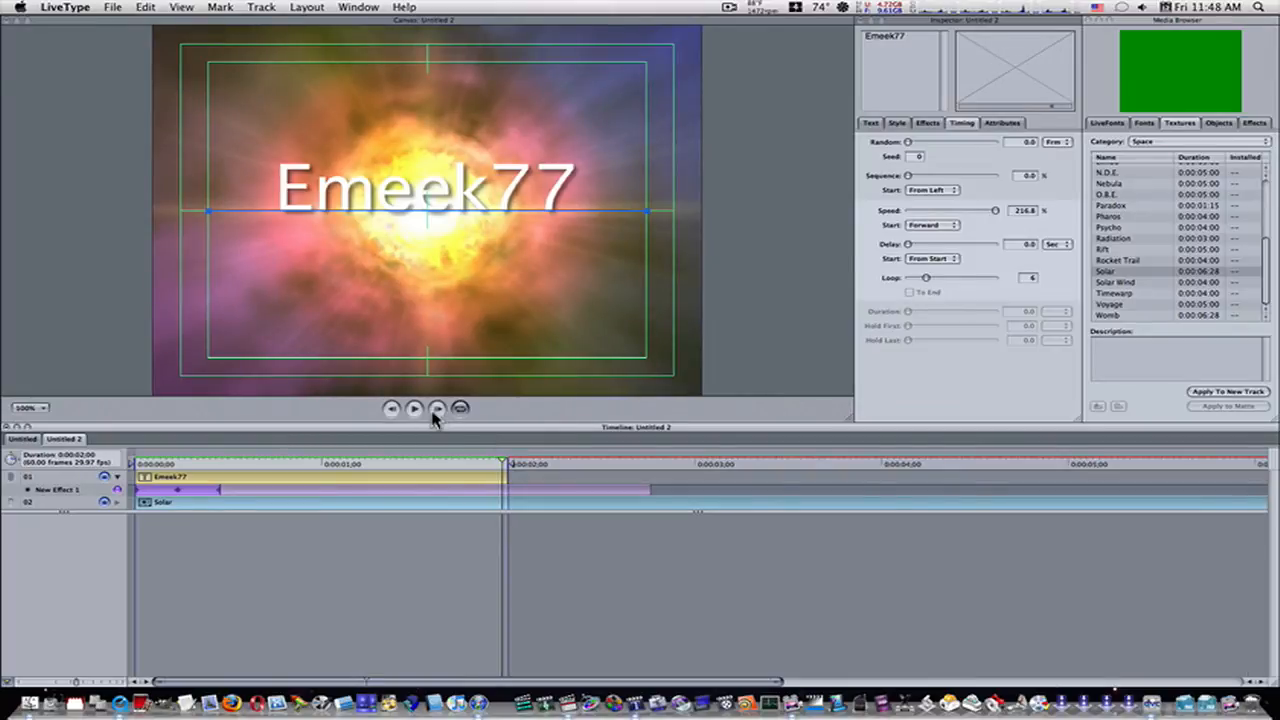
{"action": "left_click", "coordinate": [412, 408]}
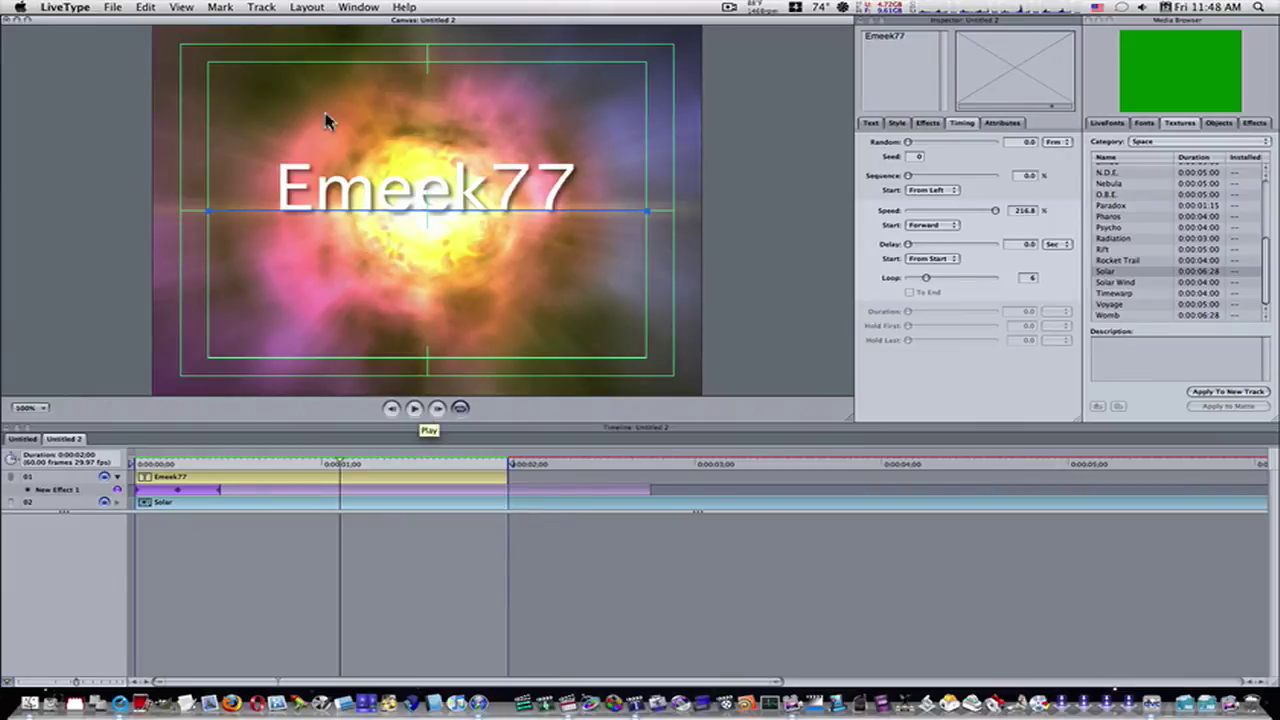
Save the effect as Blink Text in a new category described as plain blinking text.
{"action": "left_click", "coordinate": [260, 8]}
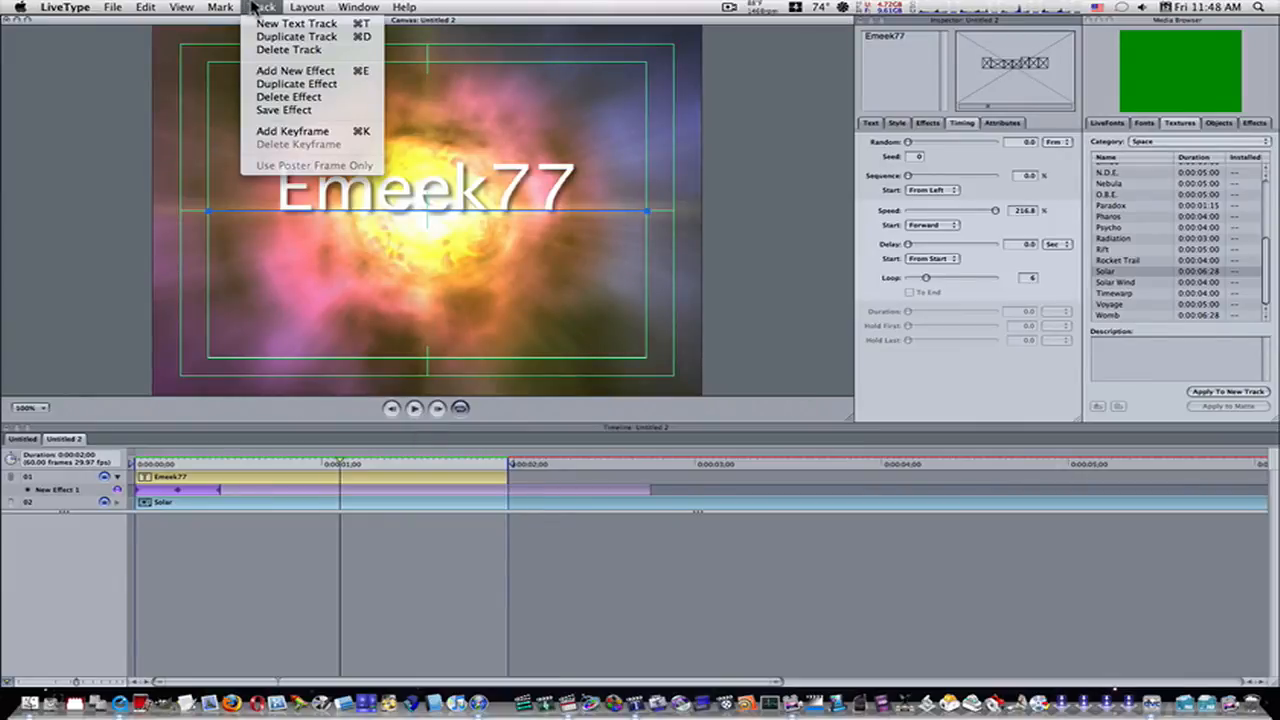
{"action": "left_click", "coordinate": [288, 110]}
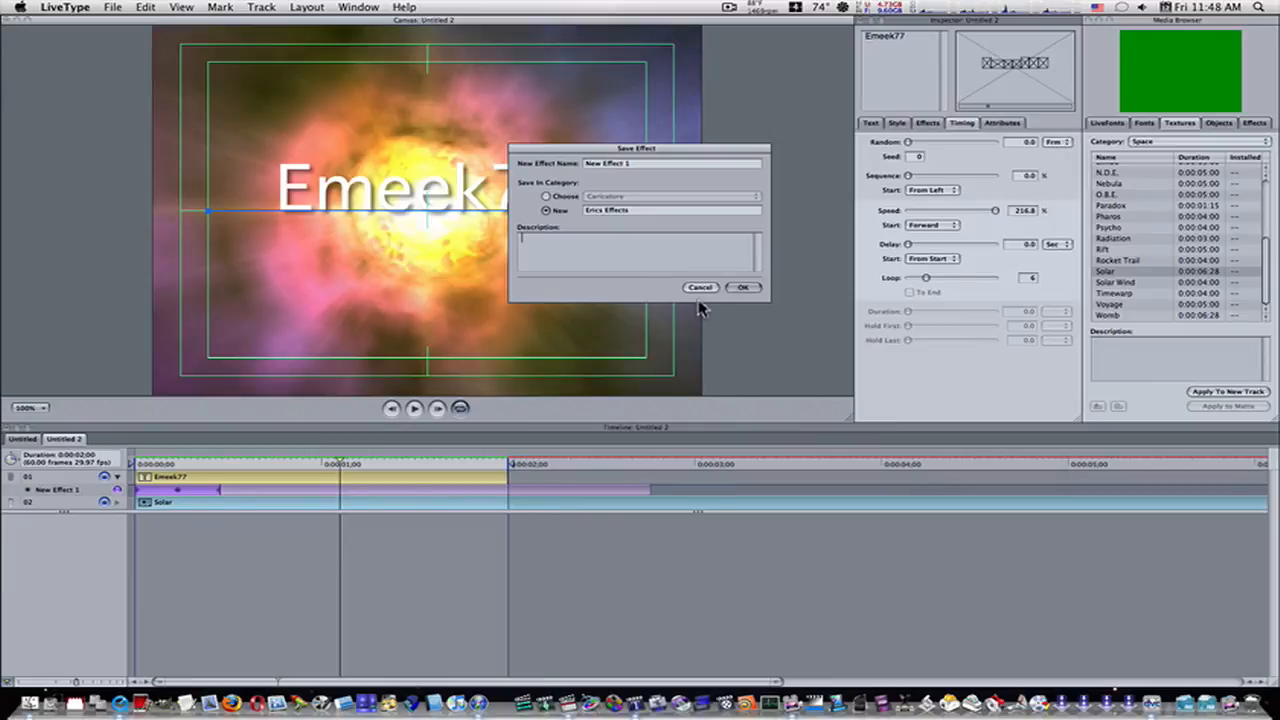
{"action": "left_click", "coordinate": [744, 288]}
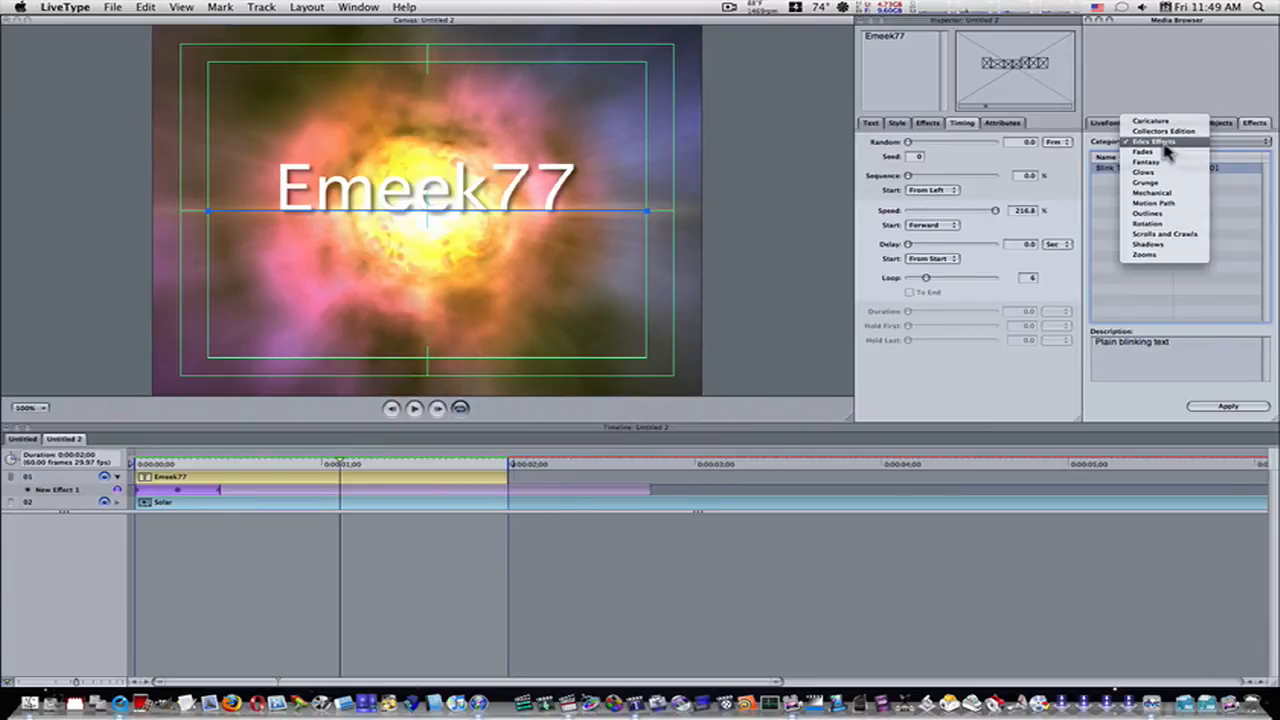
Choose the new custom category in the Effects browser to show Blink Text.
{"action": "left_click", "coordinate": [1148, 152]}
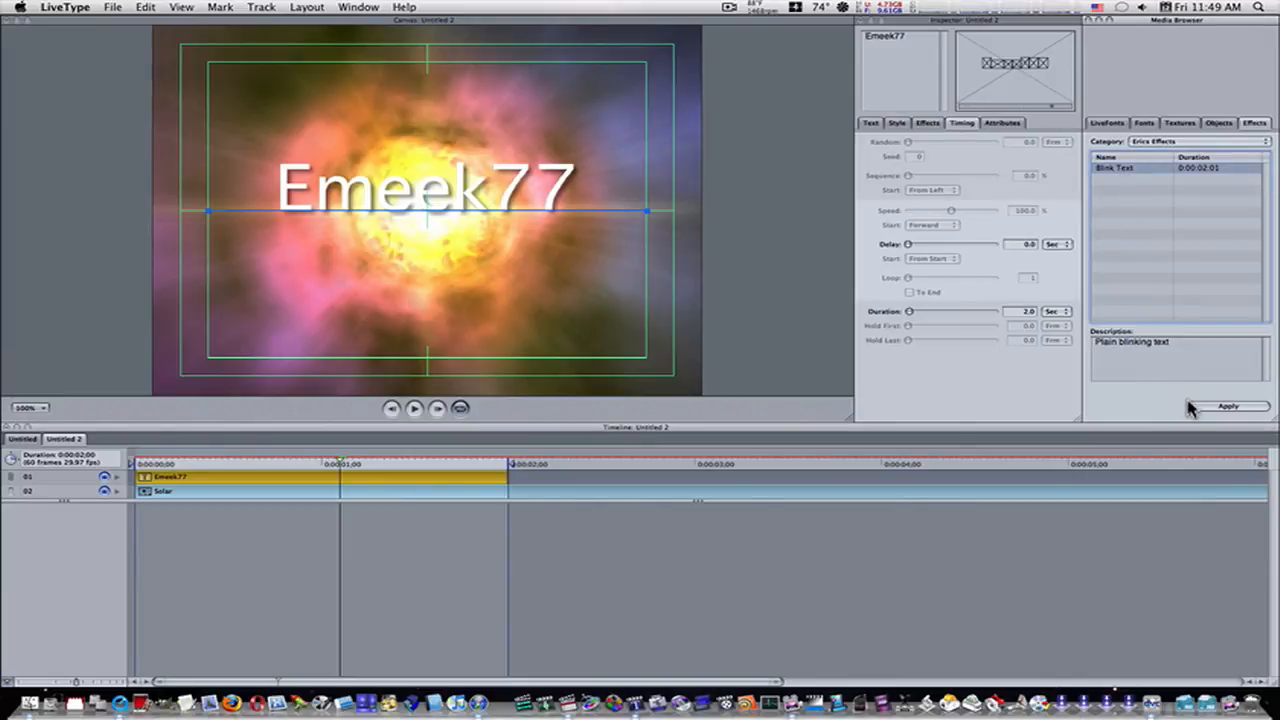
Apply Blink Text to the Emeek77 text, play and stop the preview, keeping the custom category selected.
{"action": "left_click", "coordinate": [1228, 406]}
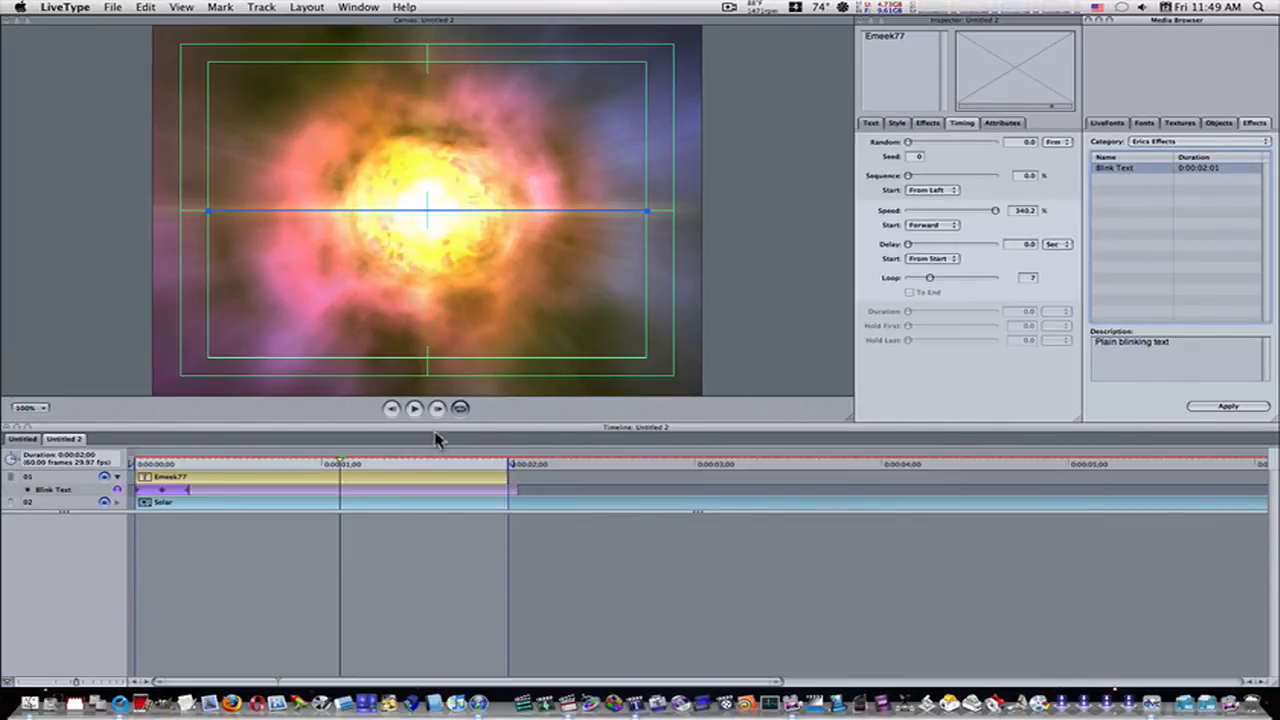
{"action": "left_click", "coordinate": [412, 408]}
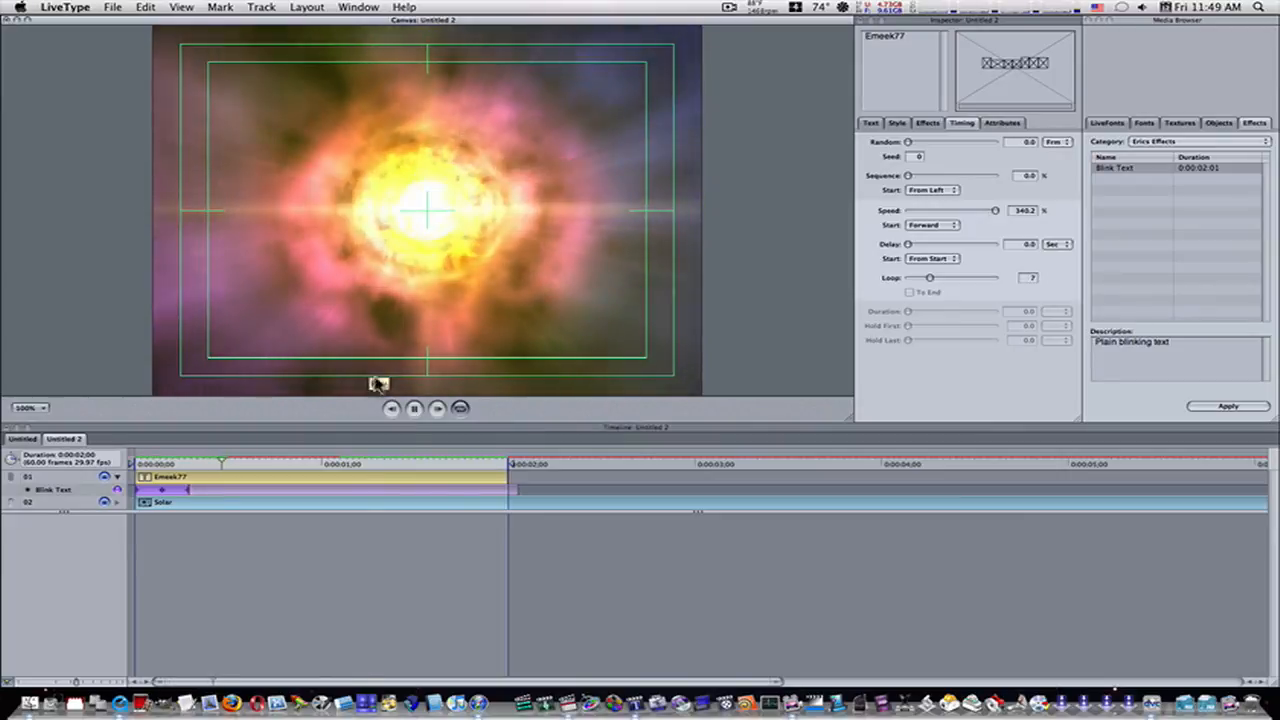
{"action": "left_click", "coordinate": [412, 408]}
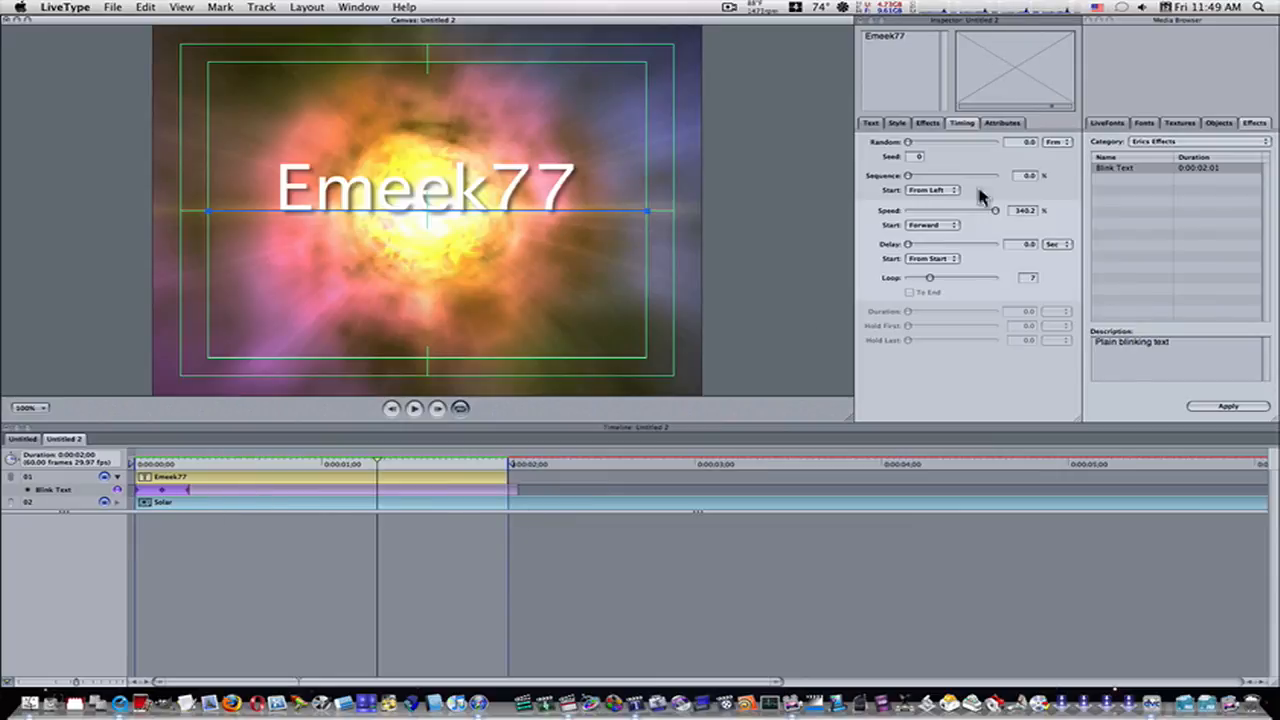
{"action": "mouse_move", "coordinate": [1148, 164]}
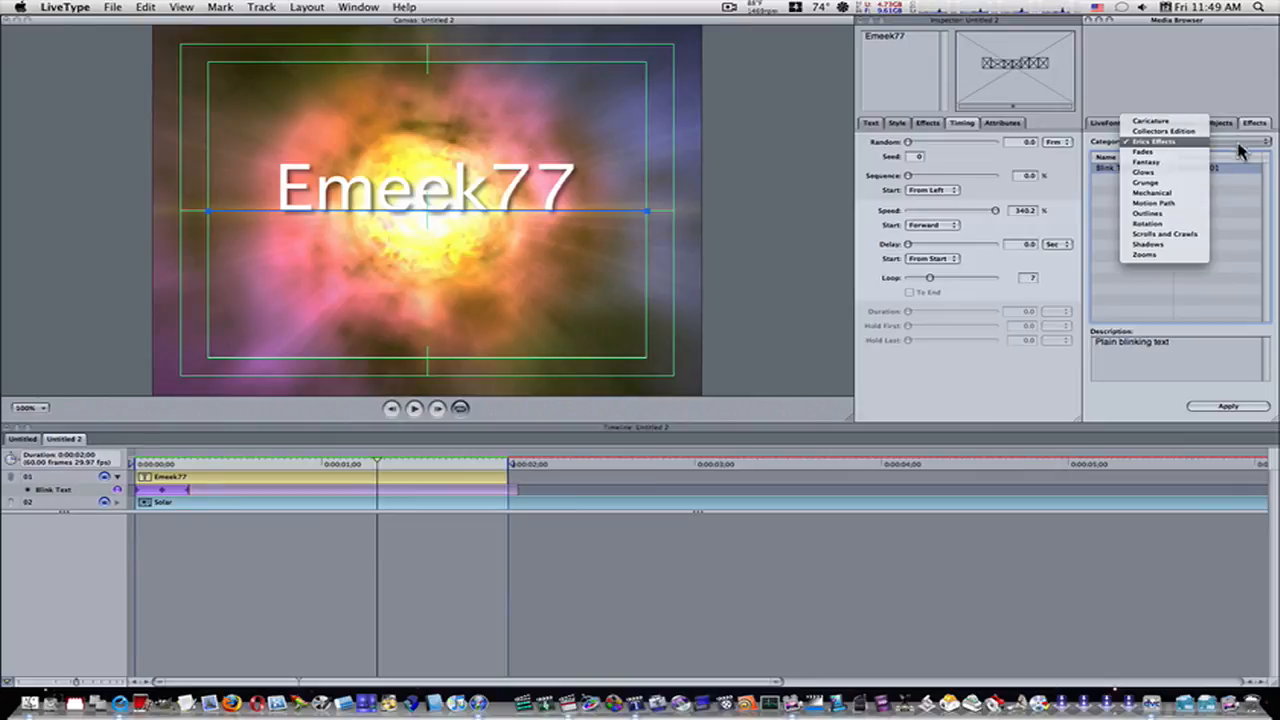
{"action": "left_click", "coordinate": [1160, 148]}
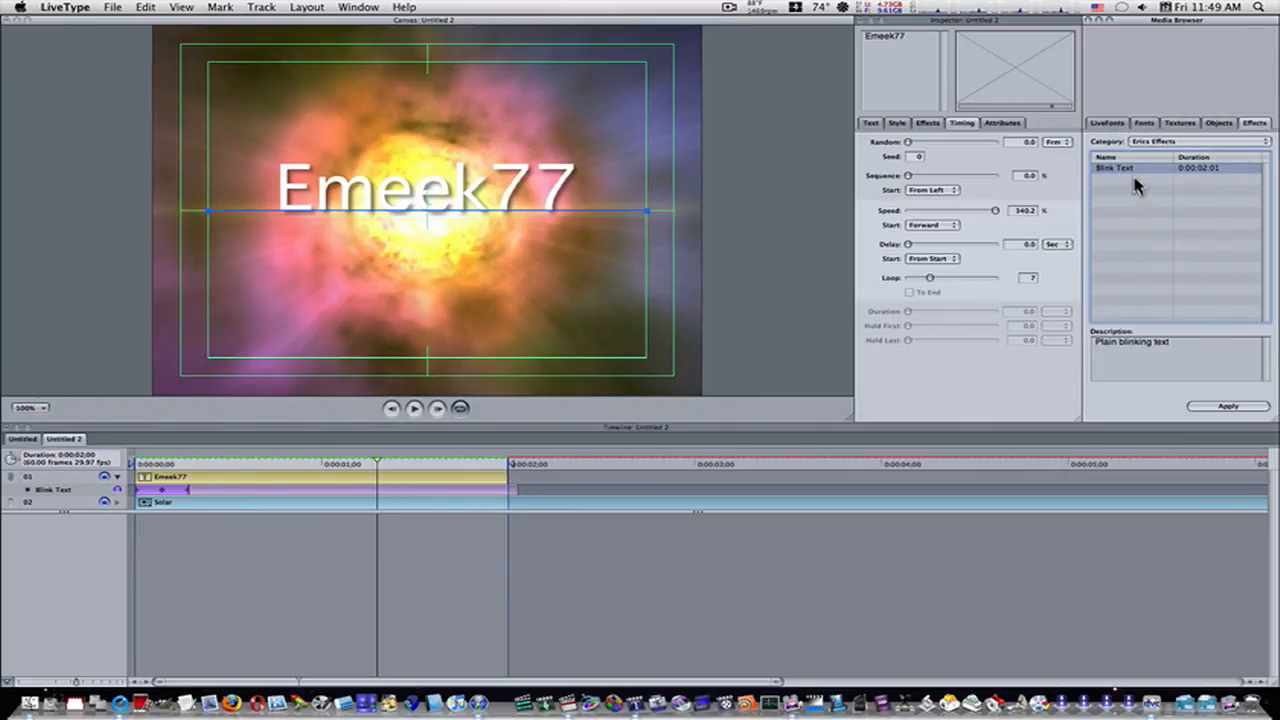